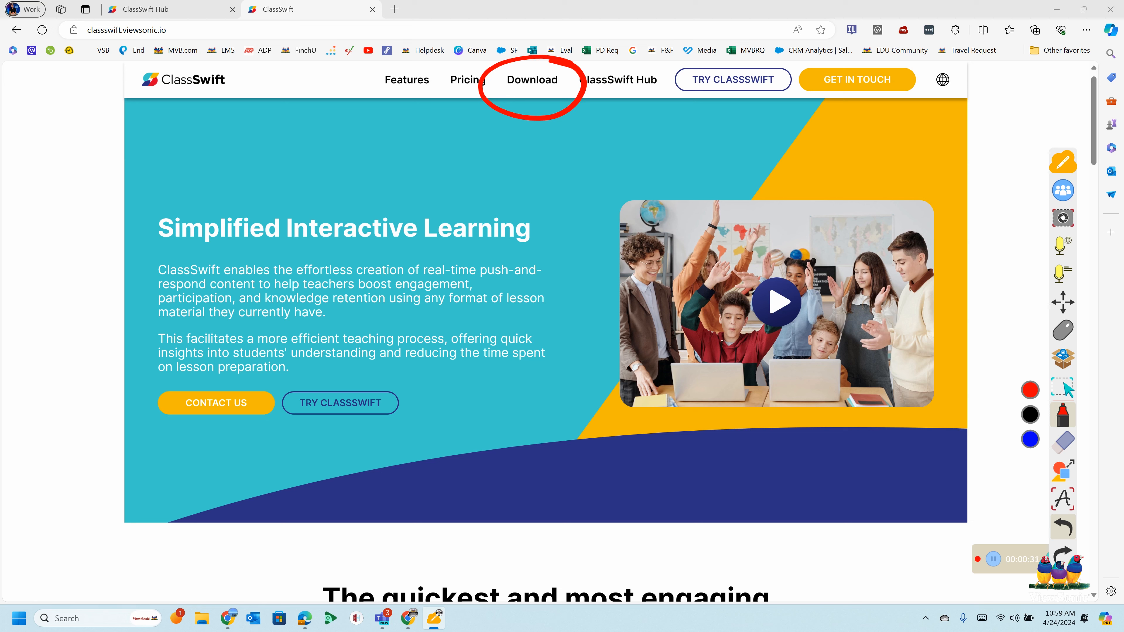
pyautogui.moveTo(695, 109)
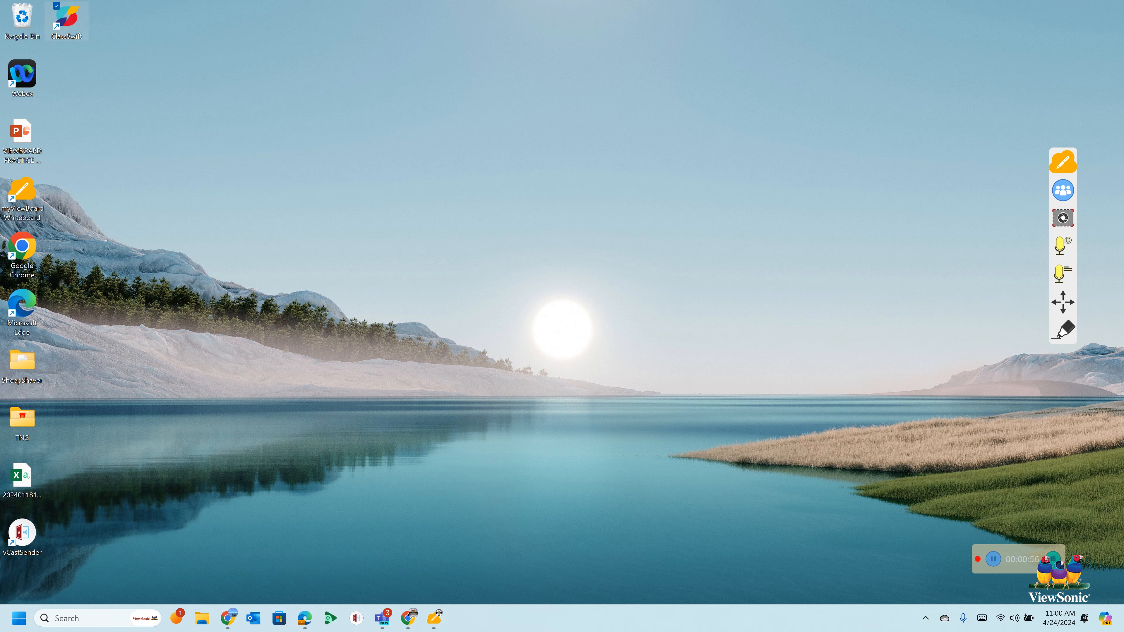
# Step: Launch the ClassSwift desktop client from the desktop shortcut and sign in
pyautogui.doubleClick(66, 16)
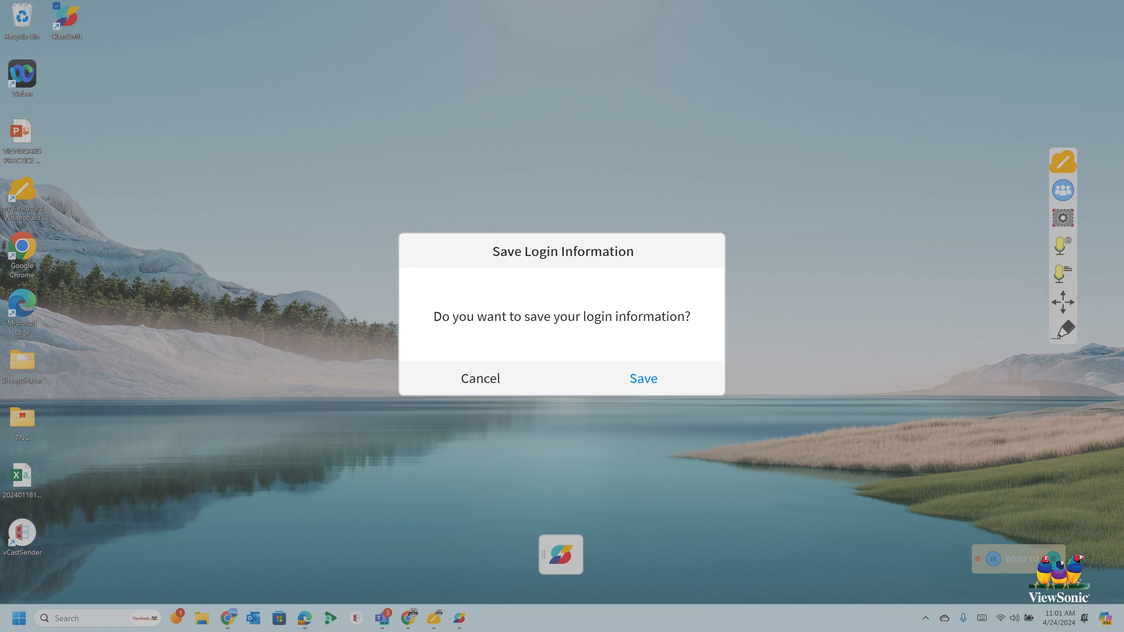
# Step: Answer the Save Login Information prompt and enter under the ViewSonic Sales organization
pyautogui.click(642, 378)
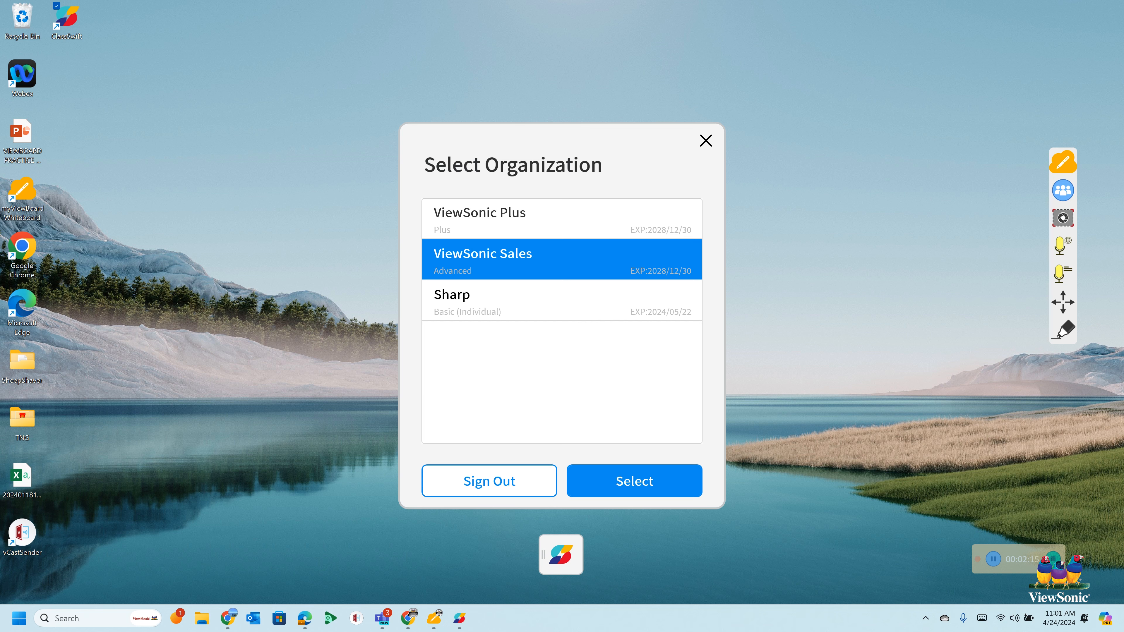
pyautogui.click(633, 480)
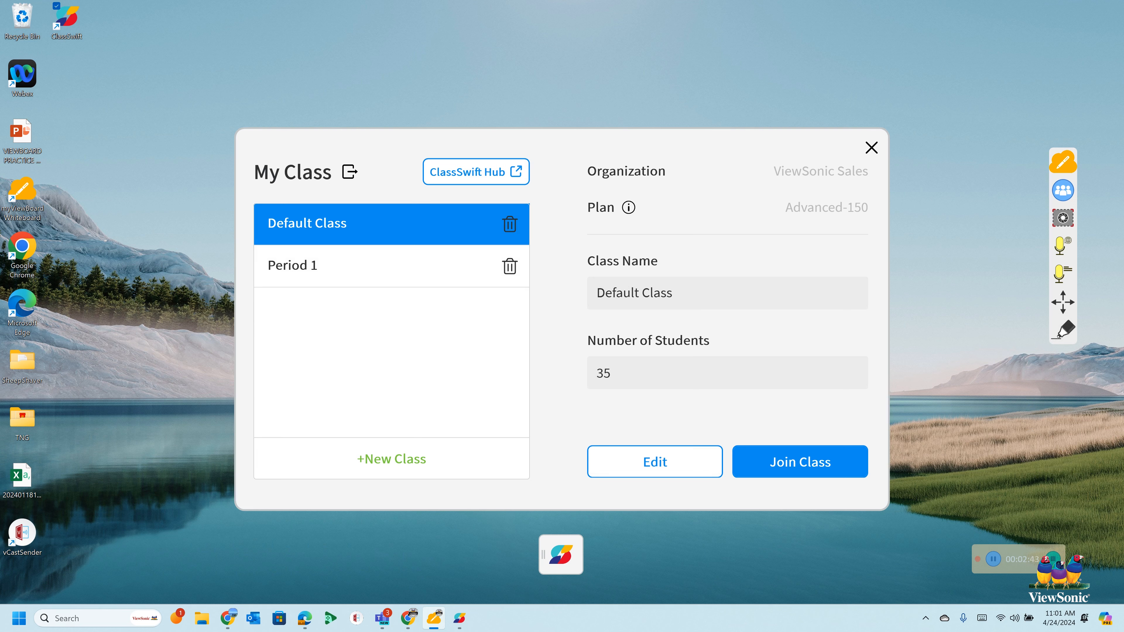
pyautogui.moveTo(391, 459)
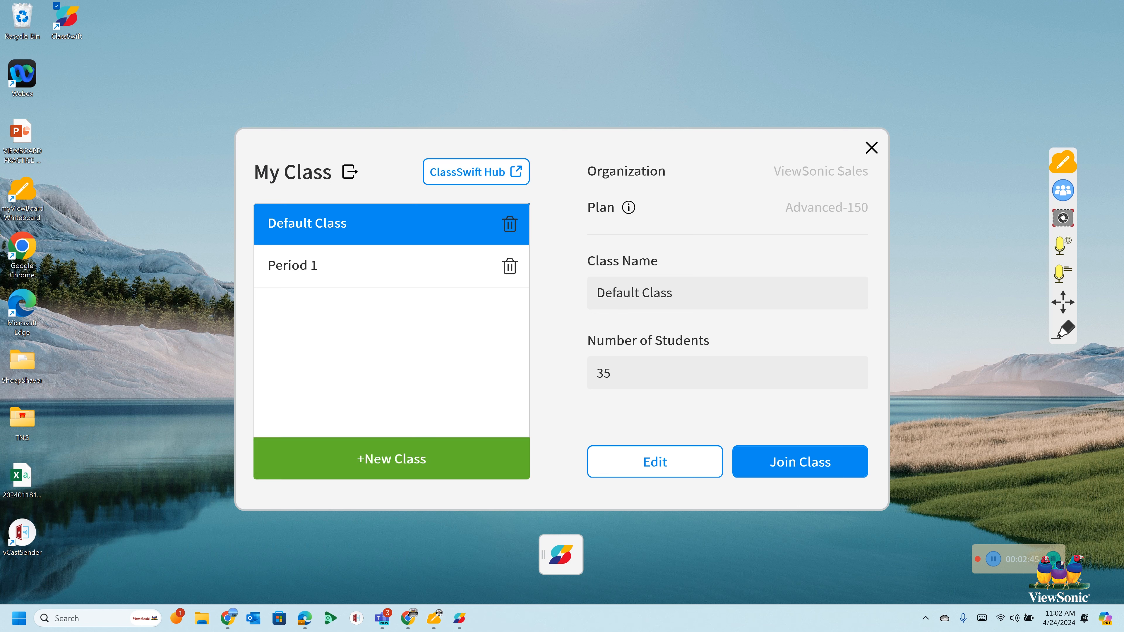
# Step: Create New Class1 with 150 students, then go to the ClassSwift Hub web manager
pyautogui.click(390, 459)
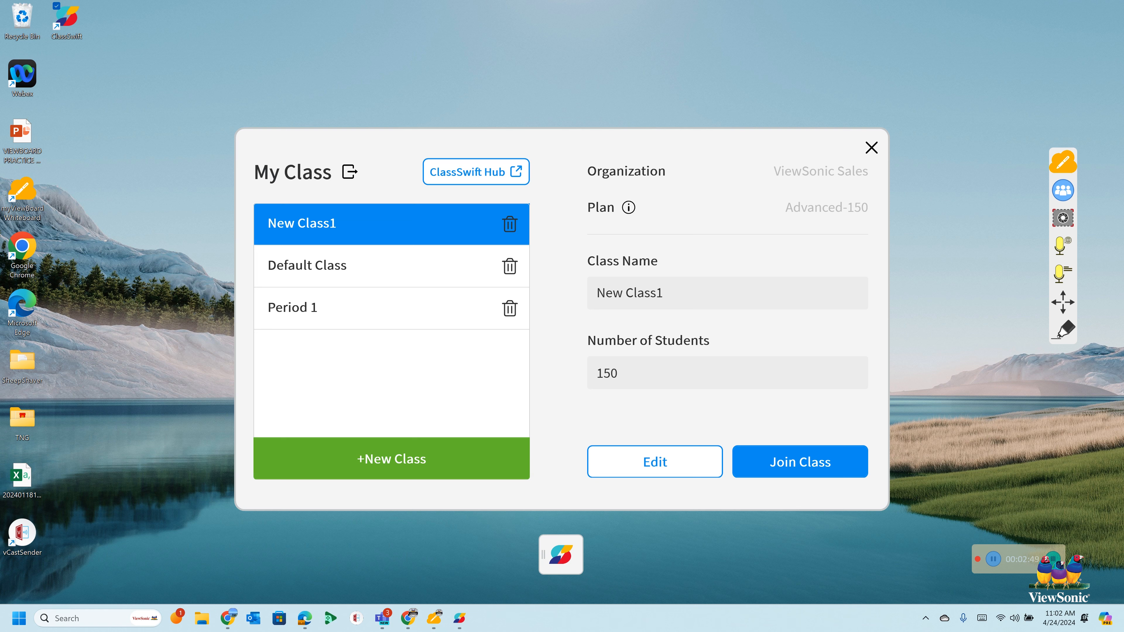
pyautogui.click(1063, 329)
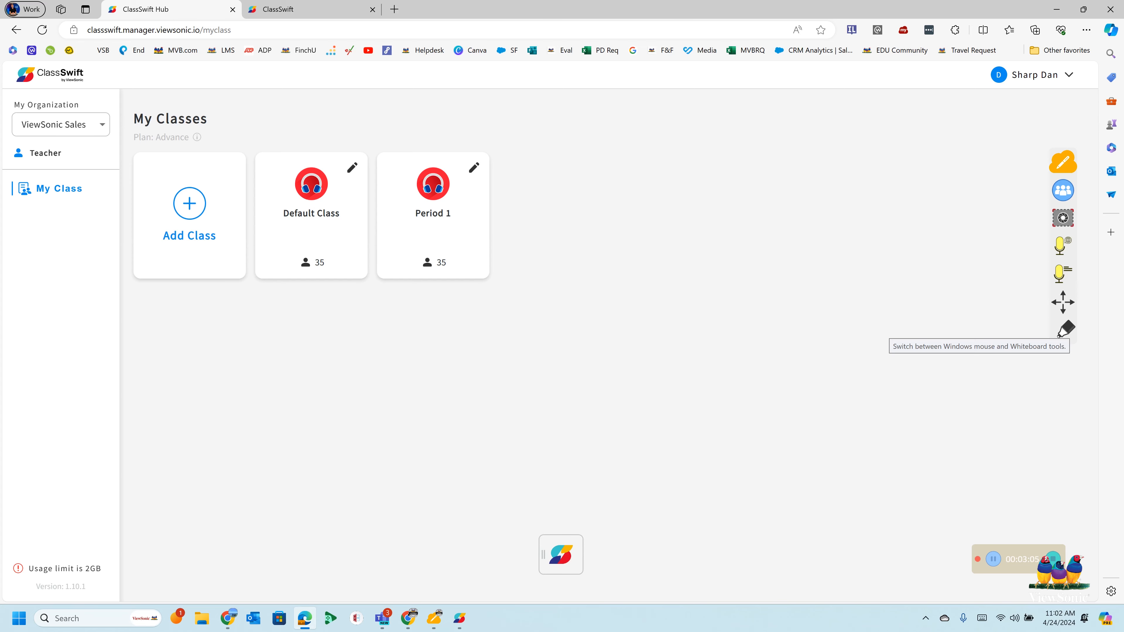
# Step: Review Period 1's Edit Class form and close it without saving changes
pyautogui.click(474, 168)
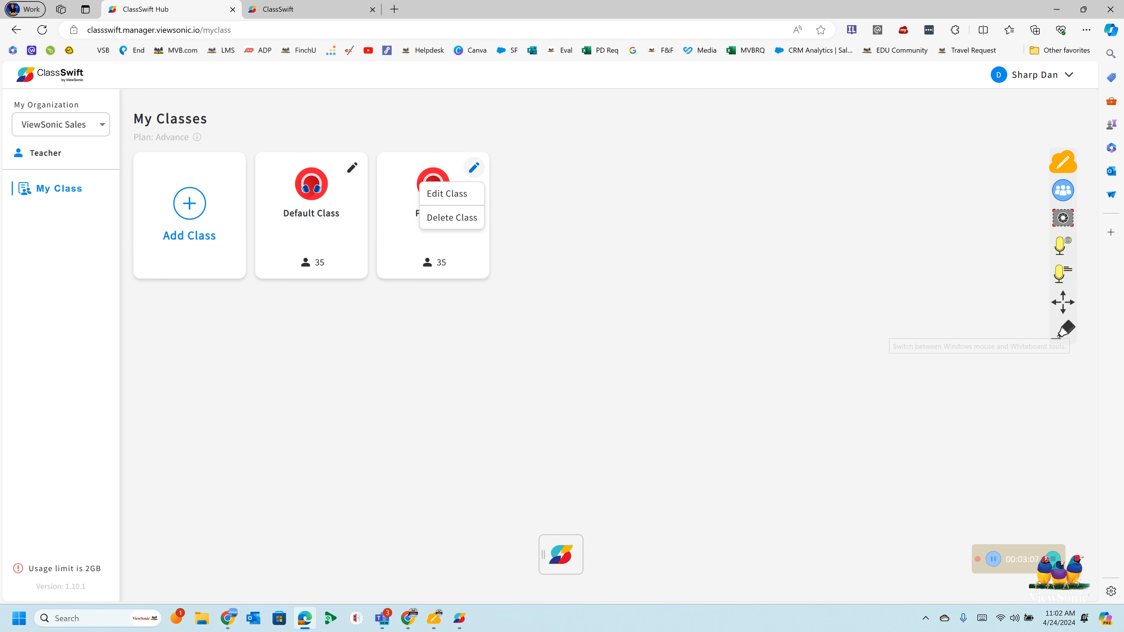
pyautogui.click(445, 193)
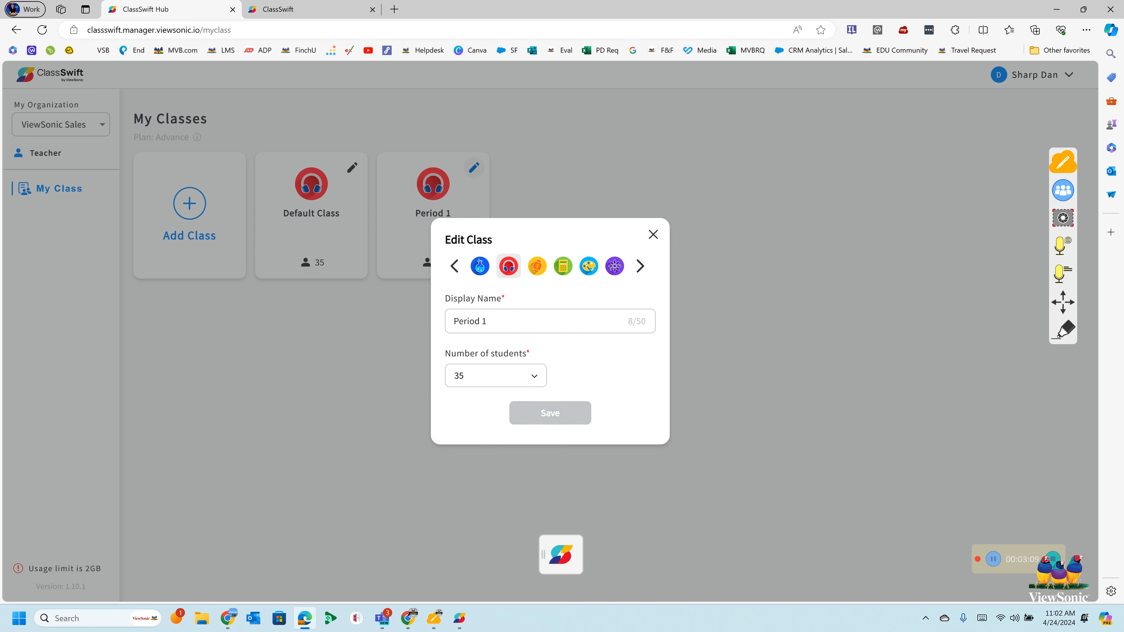
pyautogui.click(651, 235)
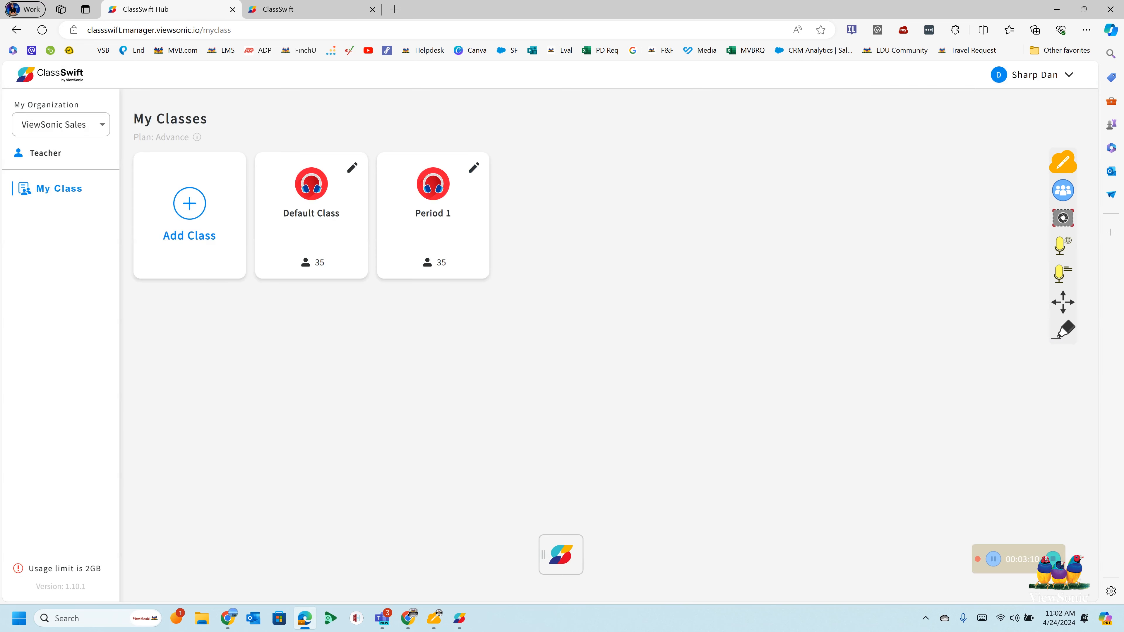